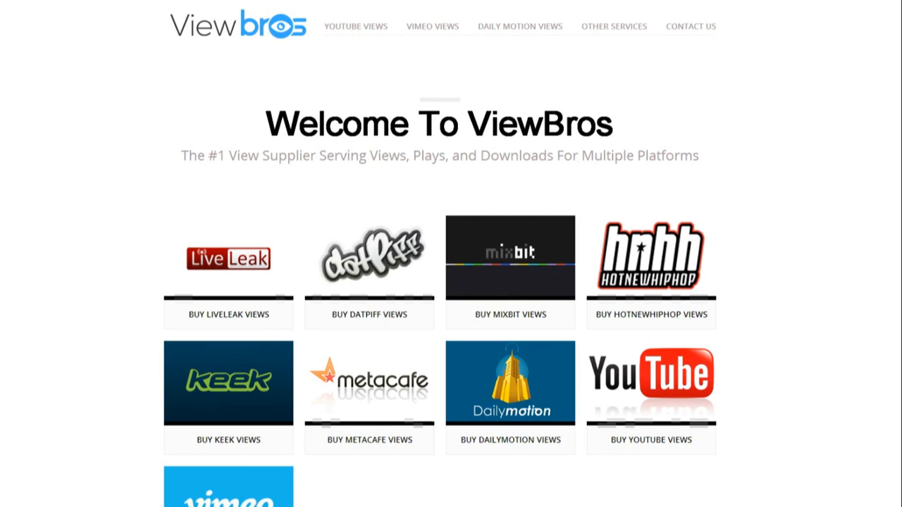
pyautogui.moveTo(730, 7)
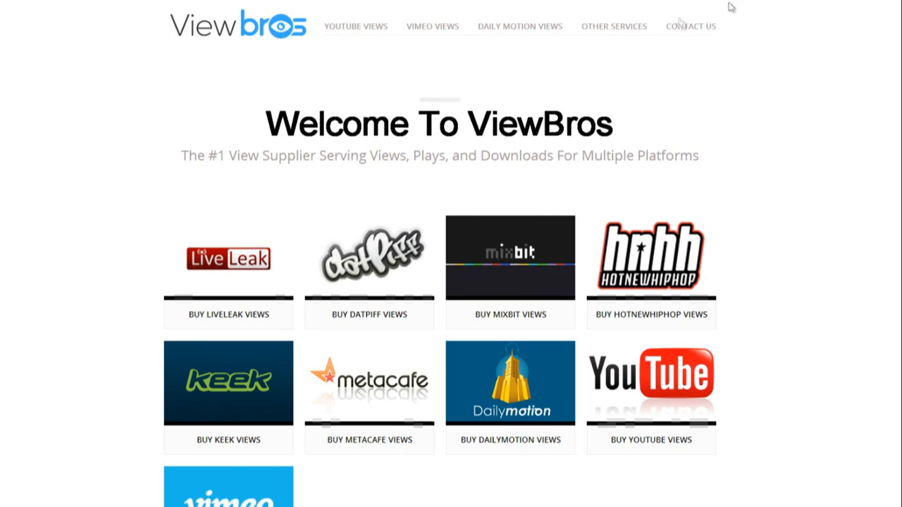
pyautogui.moveTo(448, 465)
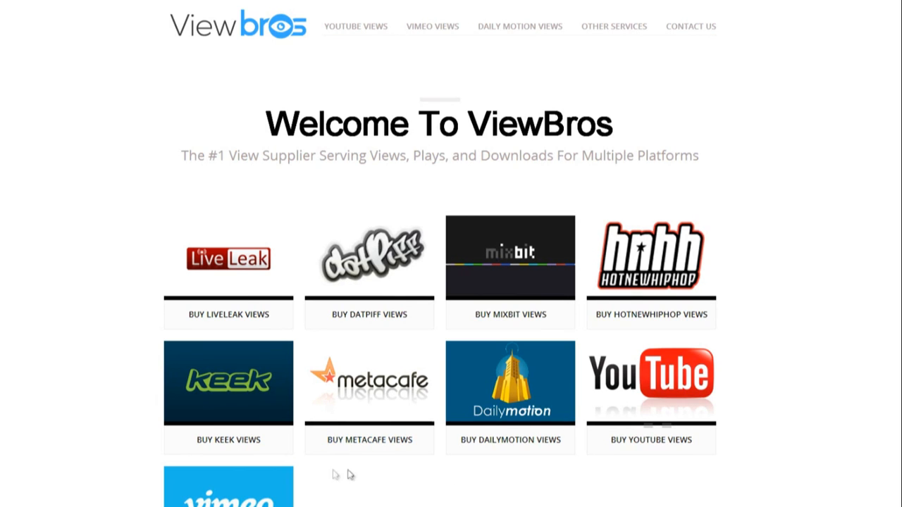
pyautogui.moveTo(420, 282)
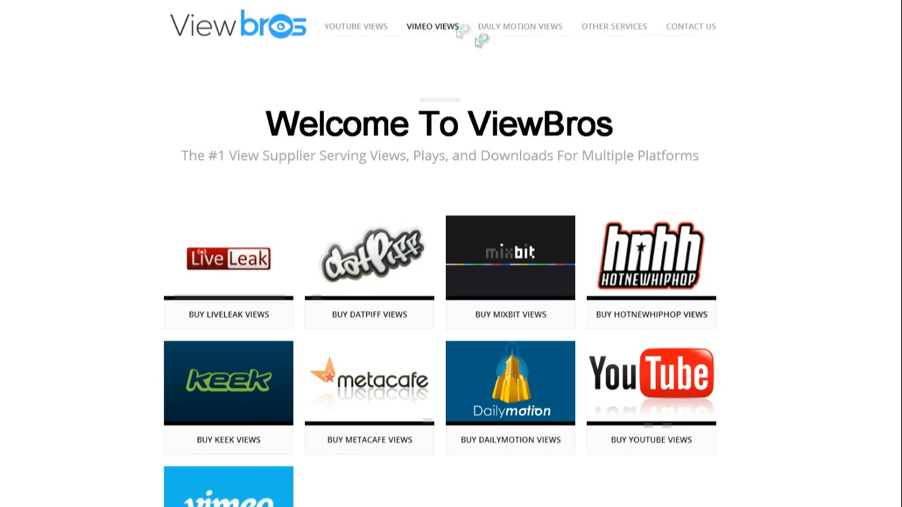
pyautogui.moveTo(544, 60)
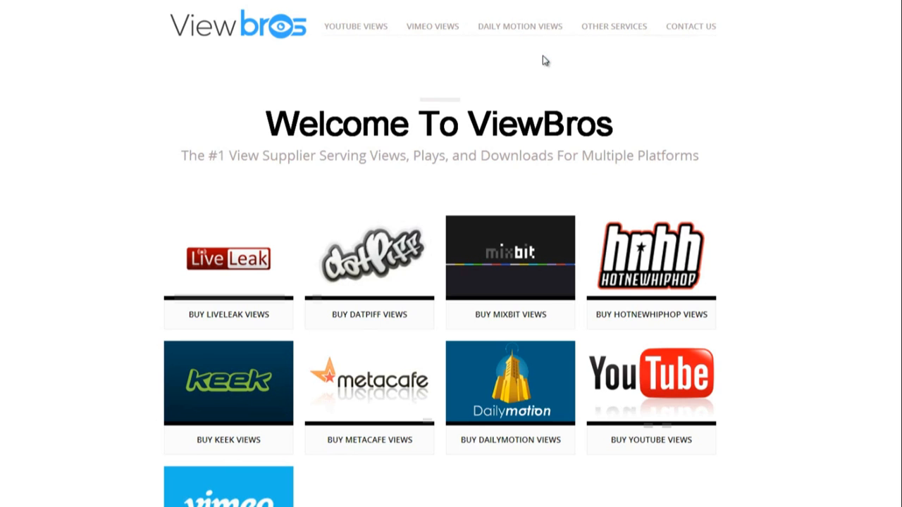
# - Go to the Vimeo Views page and scroll through the view packages and prices
pyautogui.click(432, 26)
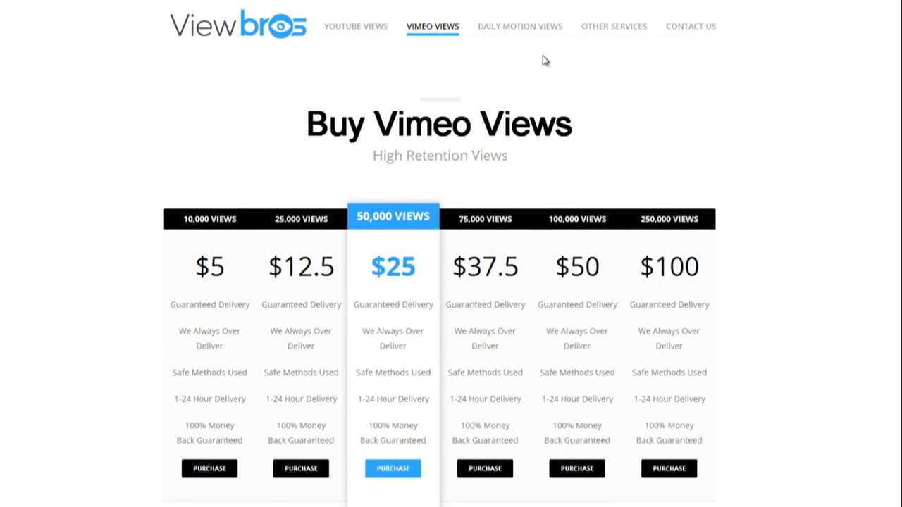
pyautogui.moveTo(516, 53)
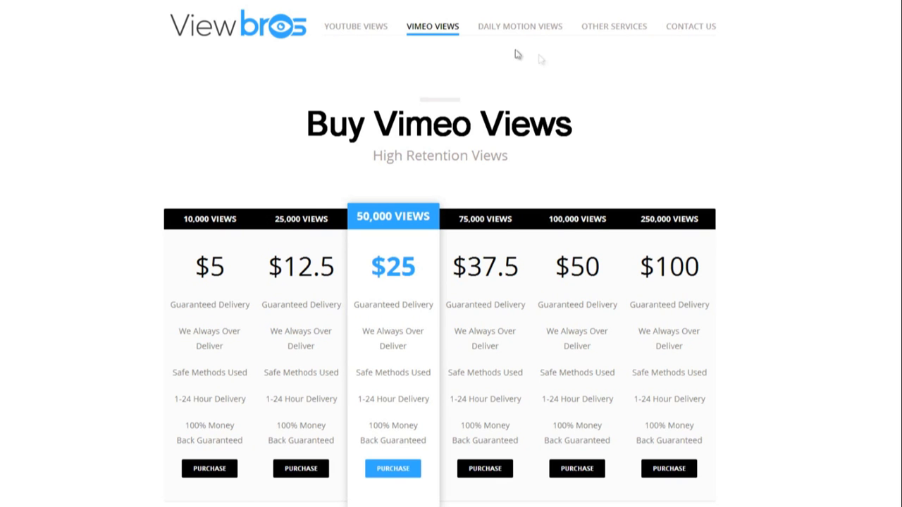
pyautogui.scroll(-3)
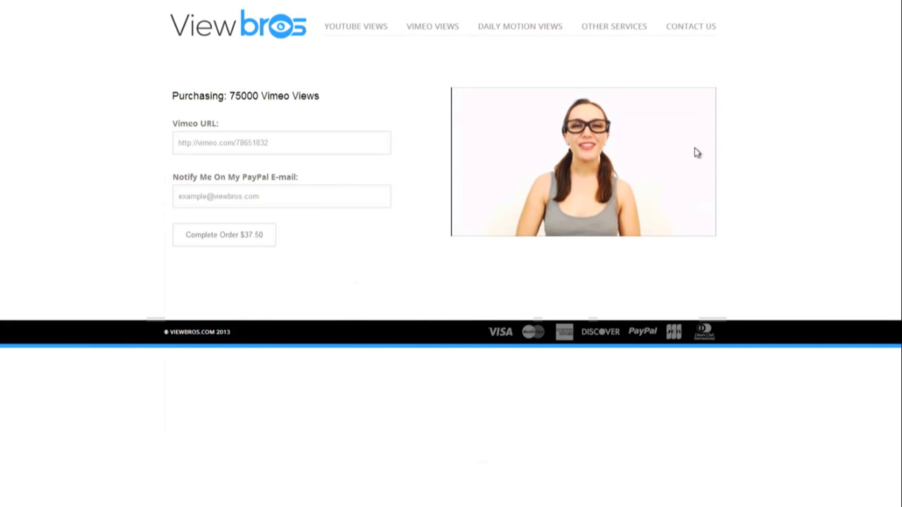
pyautogui.moveTo(324, 260)
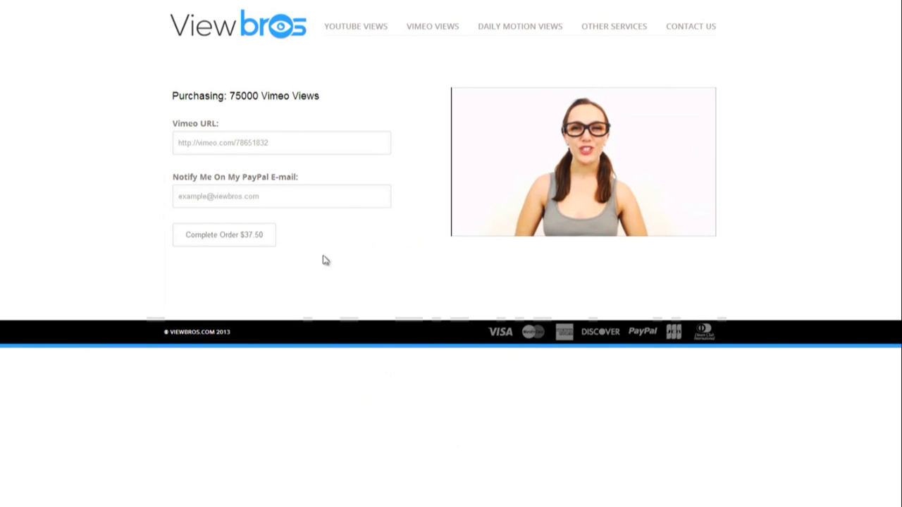
pyautogui.moveTo(287, 170)
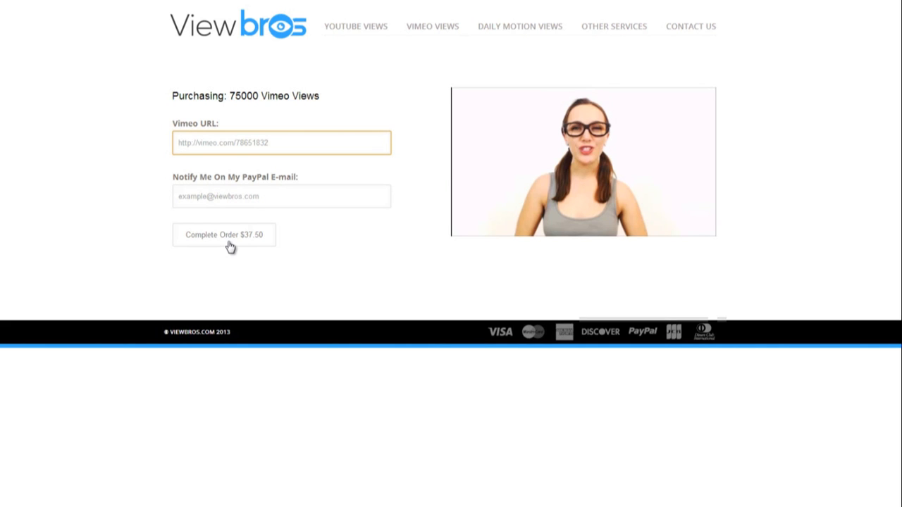
pyautogui.moveTo(217, 217)
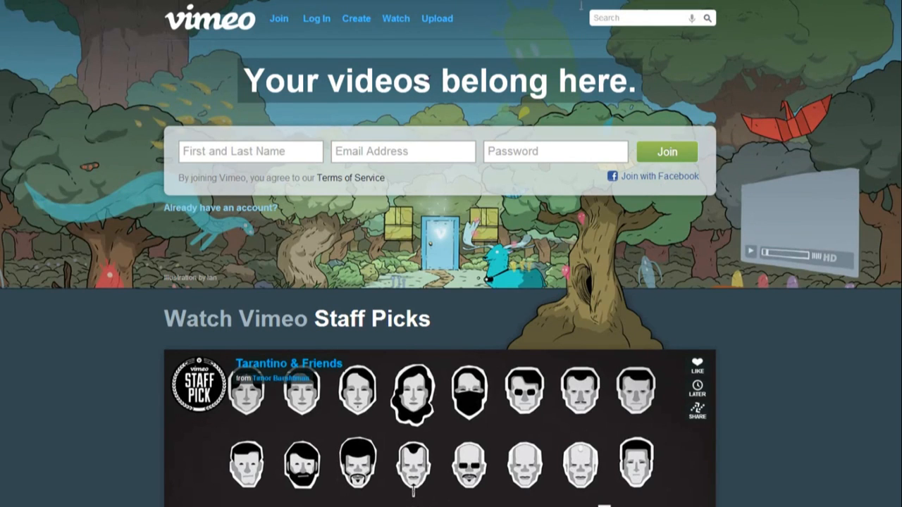
# - Search Vimeo for 'basketball'
pyautogui.write('bask')
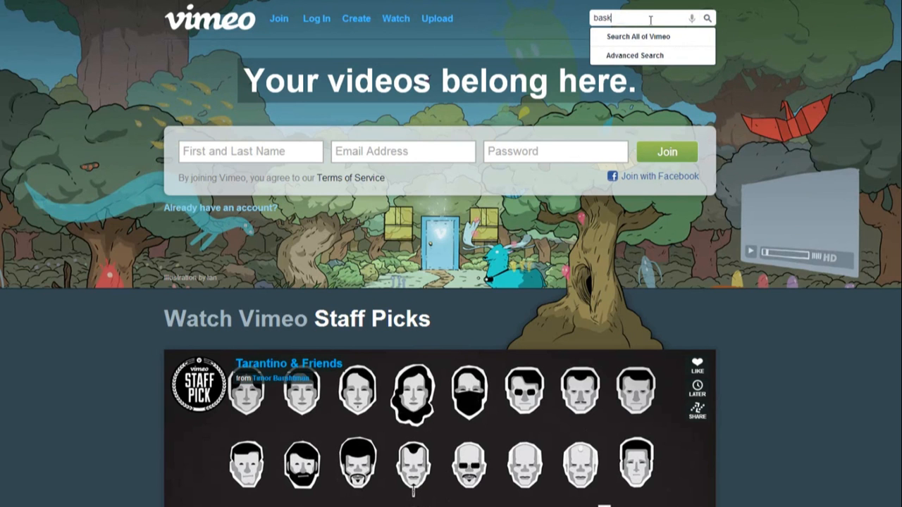
pyautogui.write('etball')
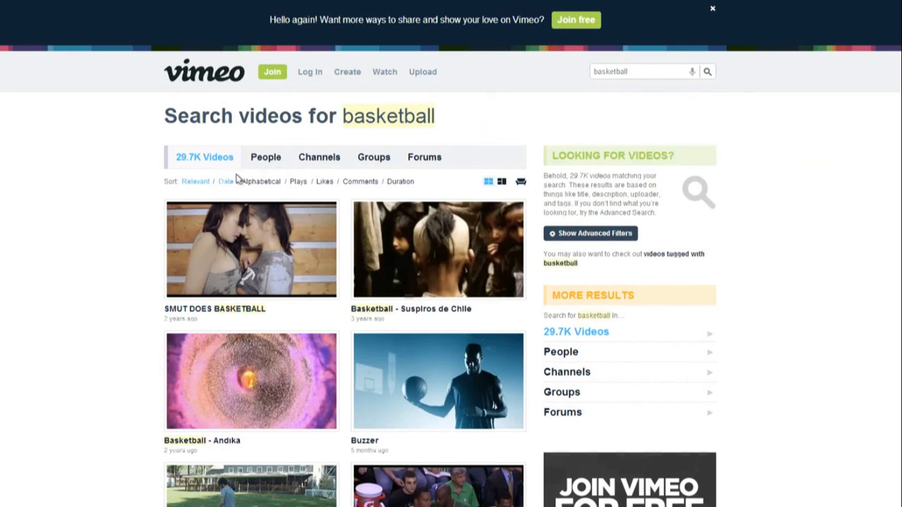
pyautogui.moveTo(361, 182)
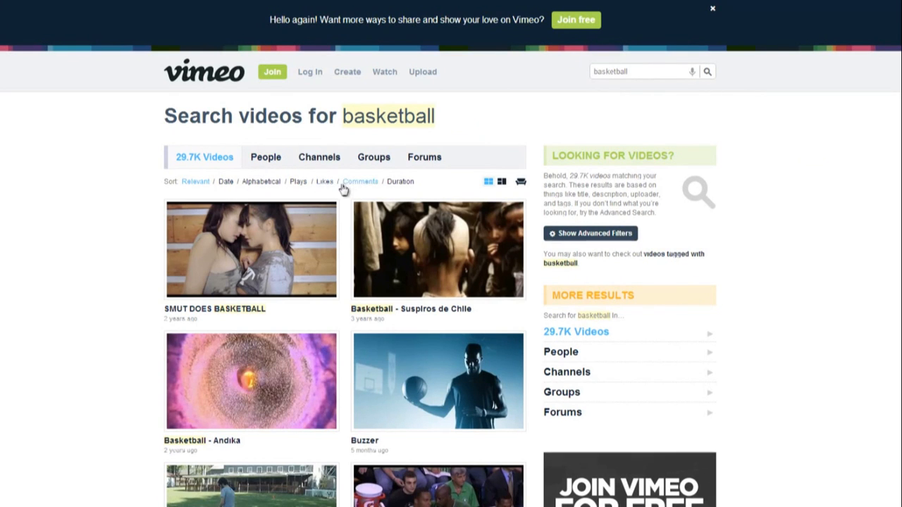
pyautogui.moveTo(253, 176)
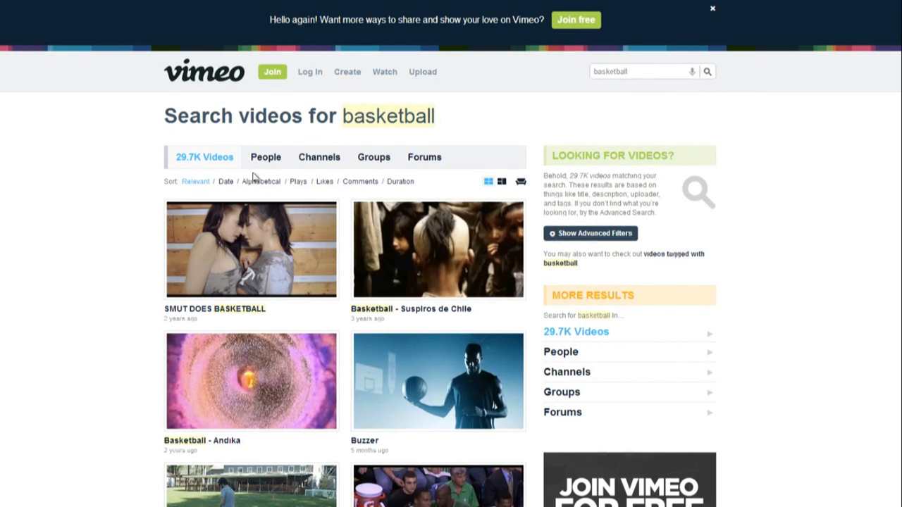
# - Sort the basketball results by newest first and browse down the list
pyautogui.click(225, 181)
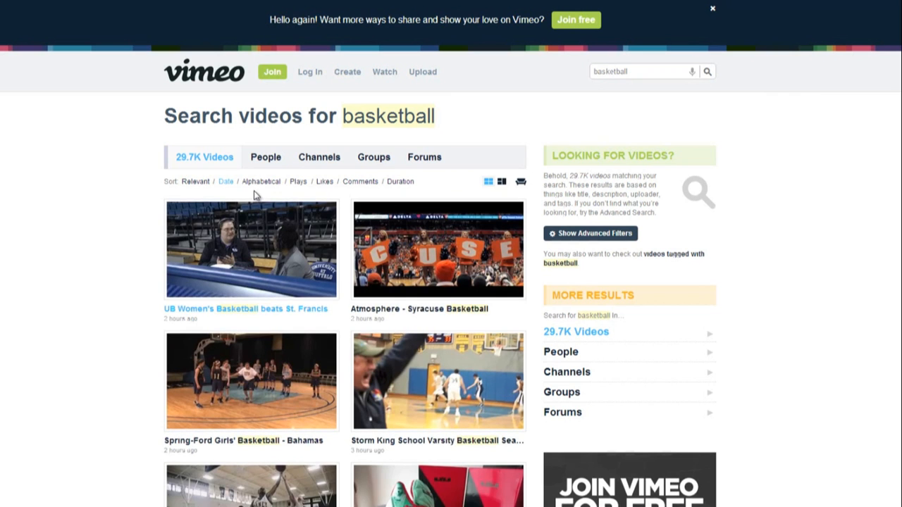
pyautogui.moveTo(261, 268)
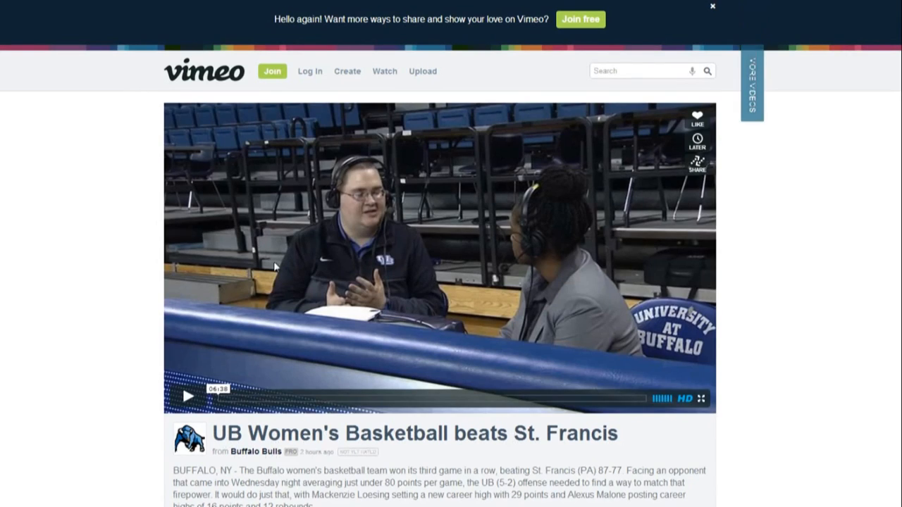
pyautogui.scroll(-3)
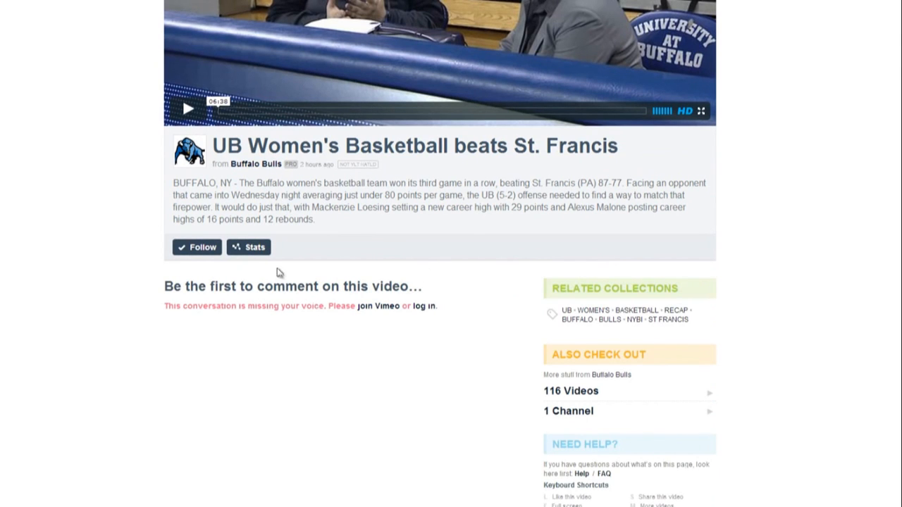
# - Show the UB Women's Basketball video's statistics with its 7 all-time plays
pyautogui.click(248, 248)
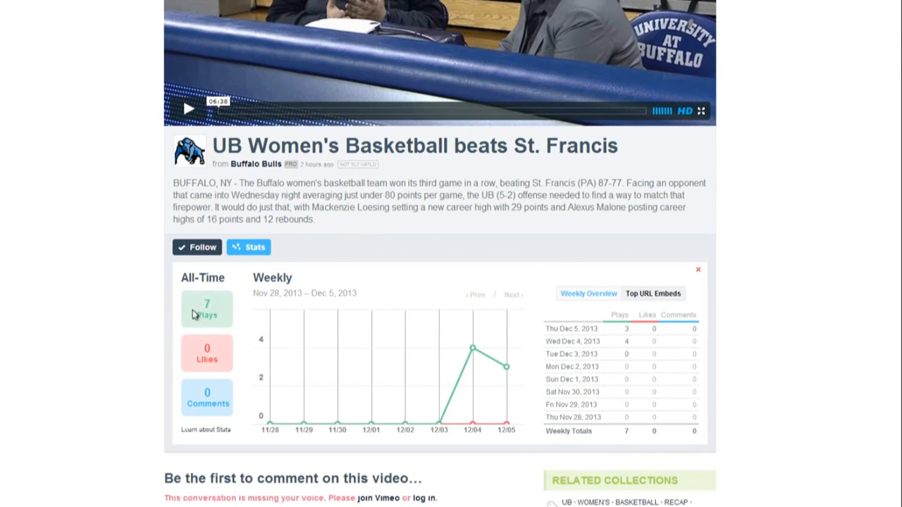
pyautogui.moveTo(506, 368)
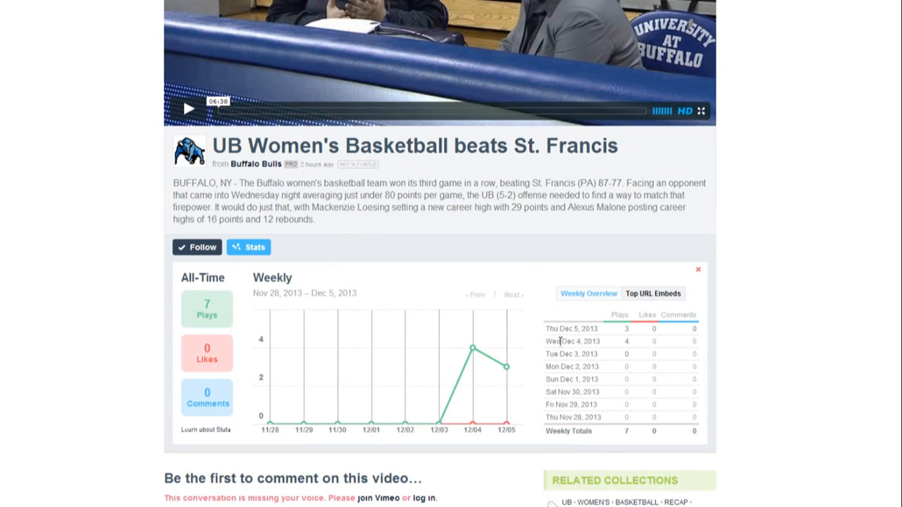
pyautogui.moveTo(590, 339)
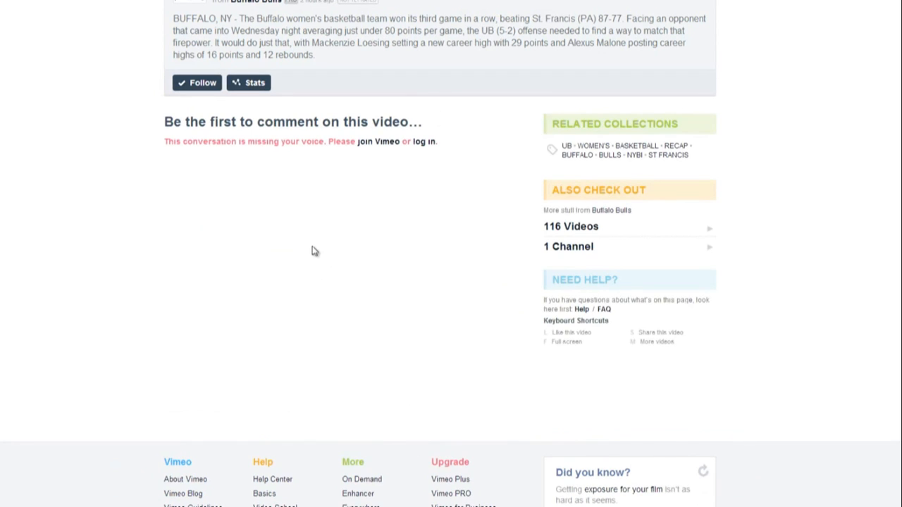
pyautogui.click(248, 82)
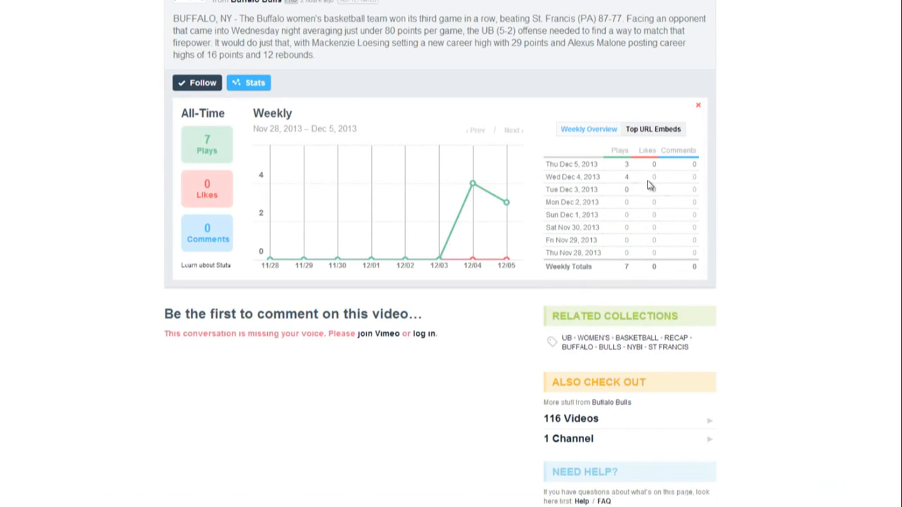
pyautogui.moveTo(62, 11)
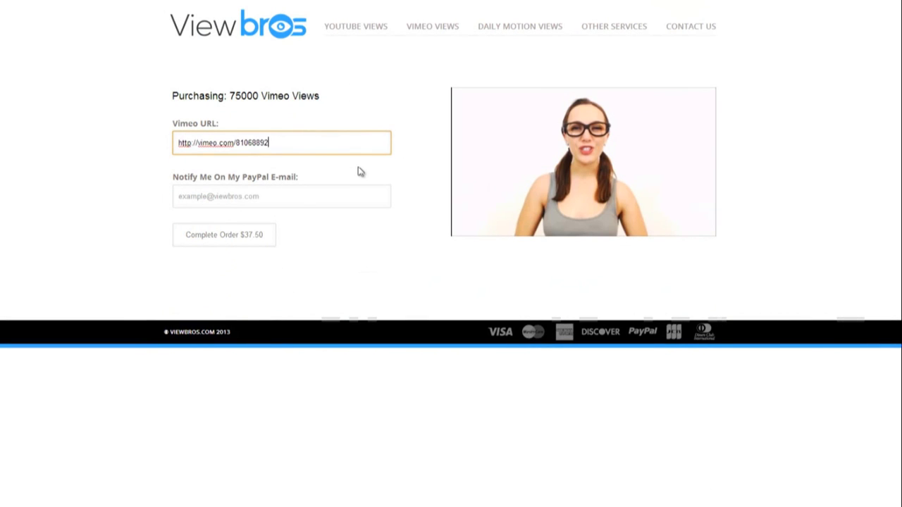
pyautogui.moveTo(265, 226)
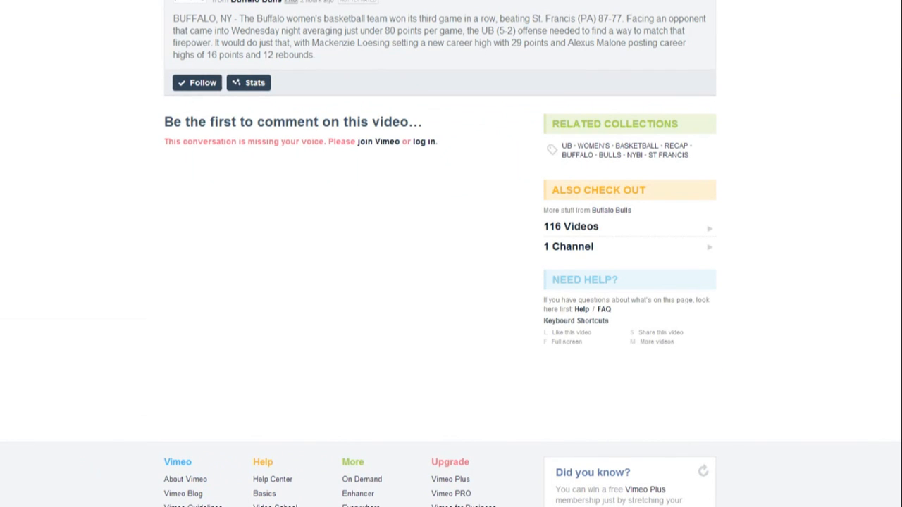
# - Reopen the stats showing 382 all-time plays and highlight the 379 plays on Dec 5
pyautogui.click(248, 81)
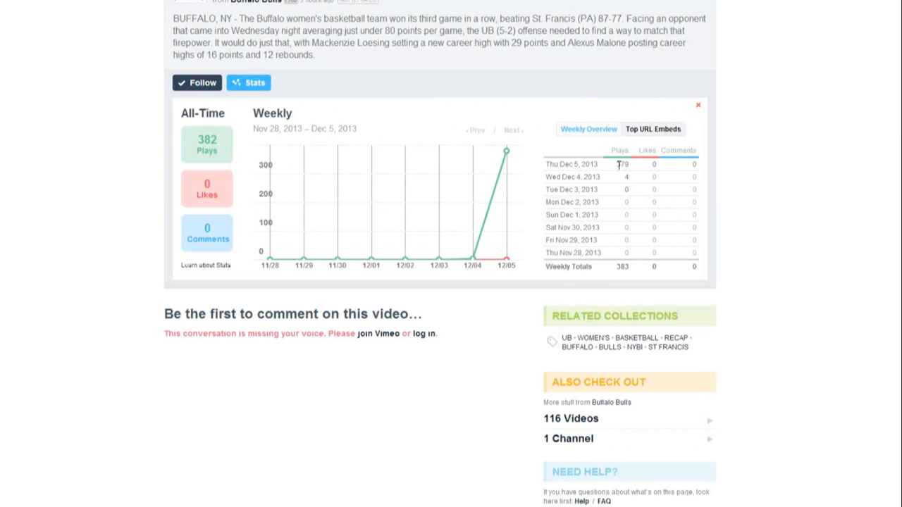
pyautogui.doubleClick(620, 163)
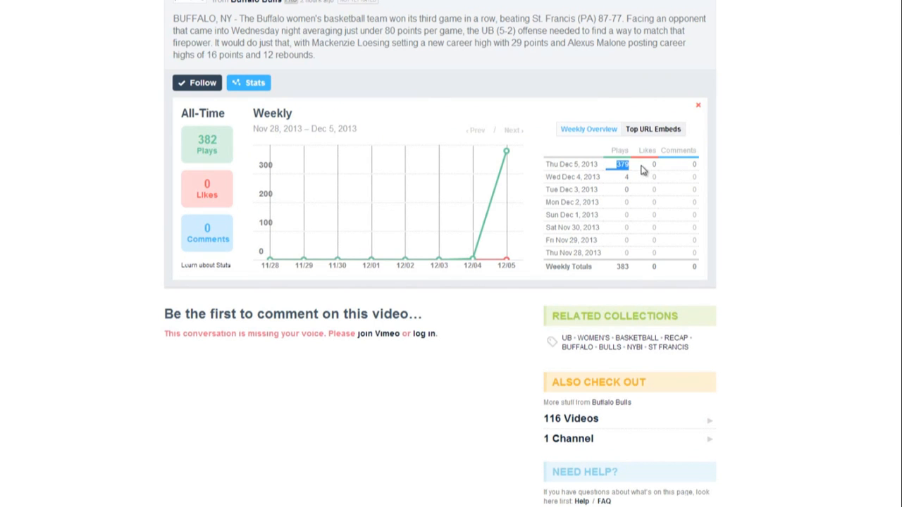
pyautogui.moveTo(527, 176)
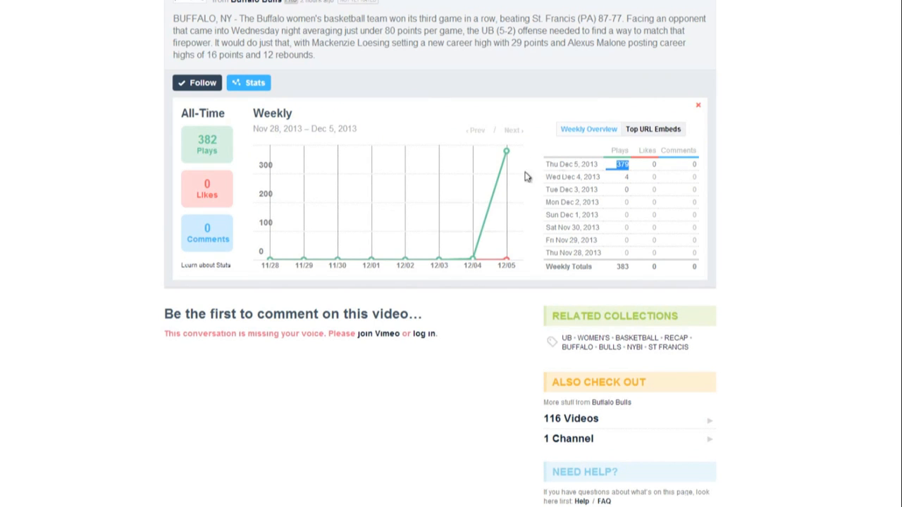
pyautogui.moveTo(504, 151)
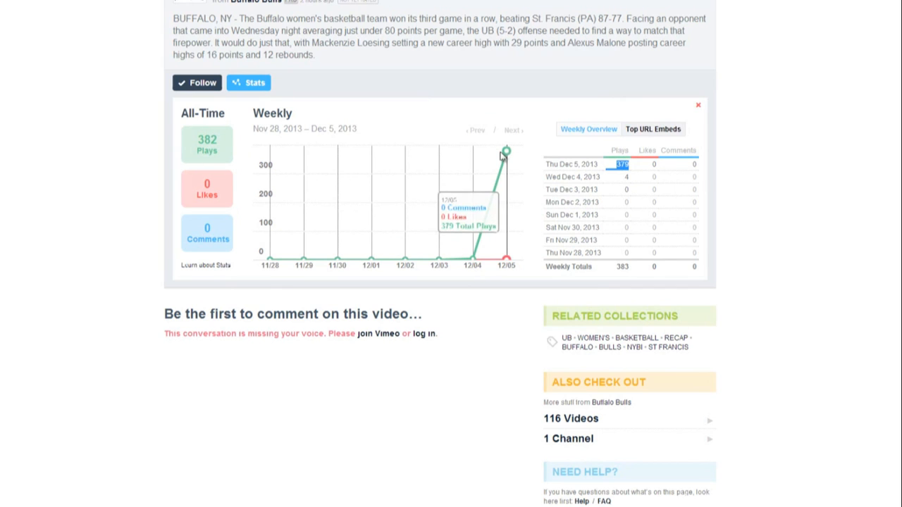
pyautogui.moveTo(209, 102)
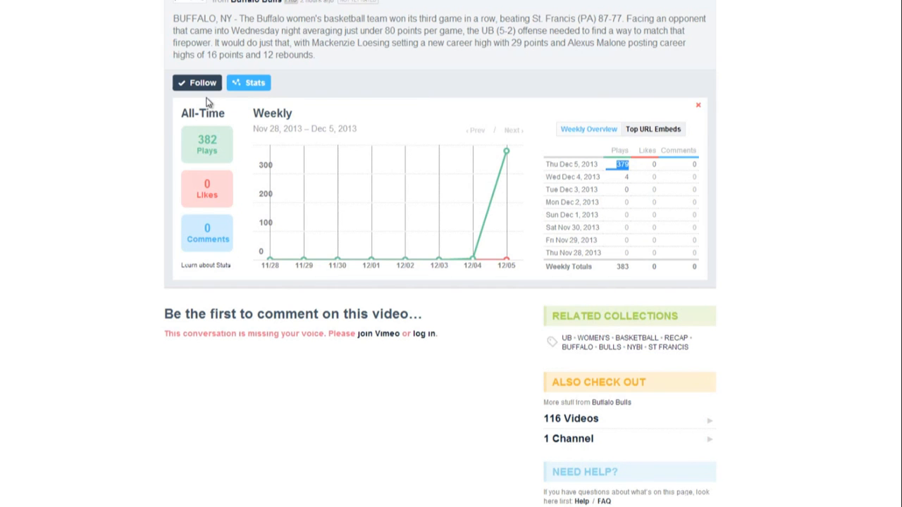
pyautogui.scroll(3)
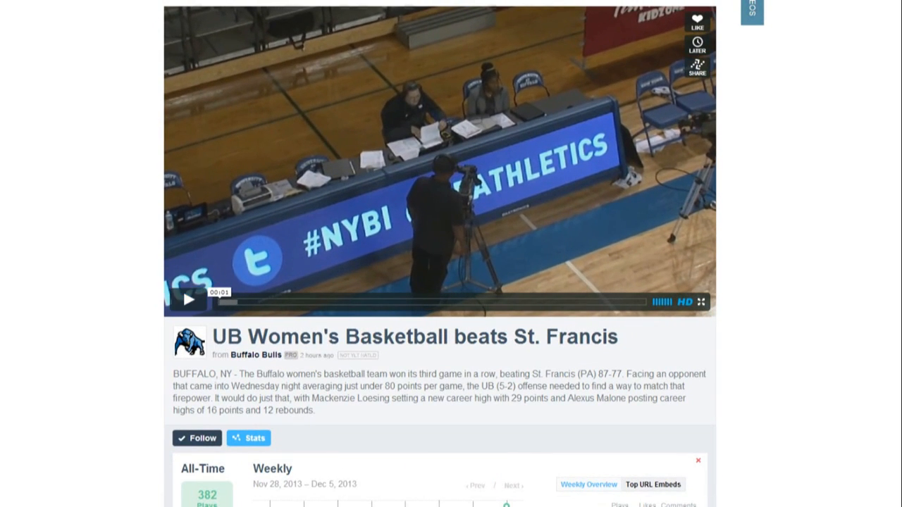
pyautogui.scroll(-3)
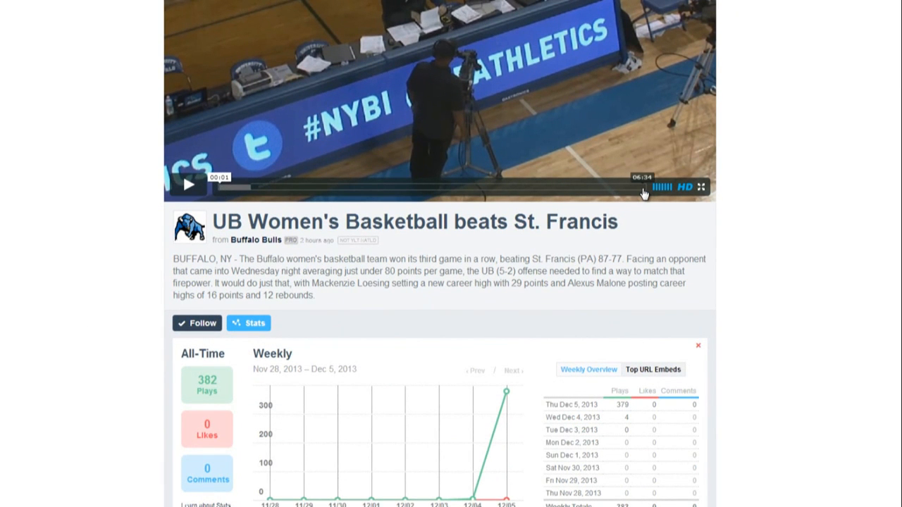
pyautogui.moveTo(411, 124)
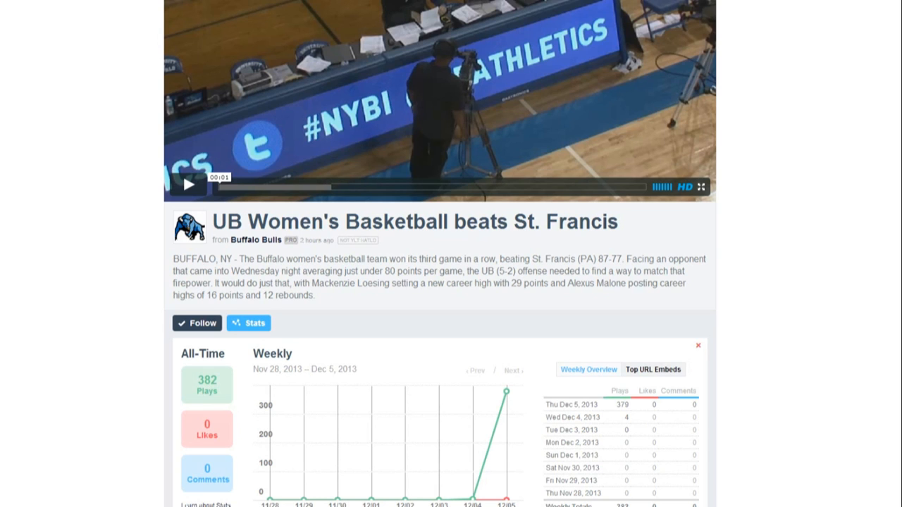
pyautogui.moveTo(86, 263)
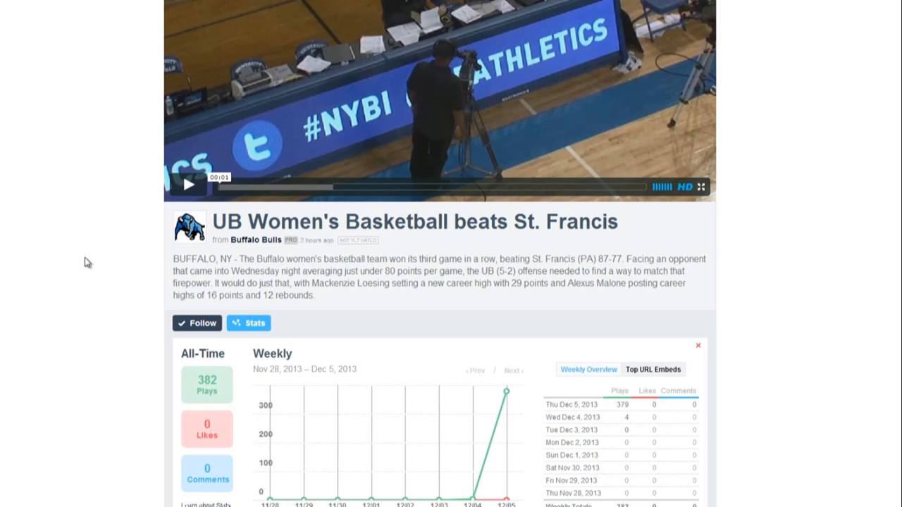
pyautogui.moveTo(140, 343)
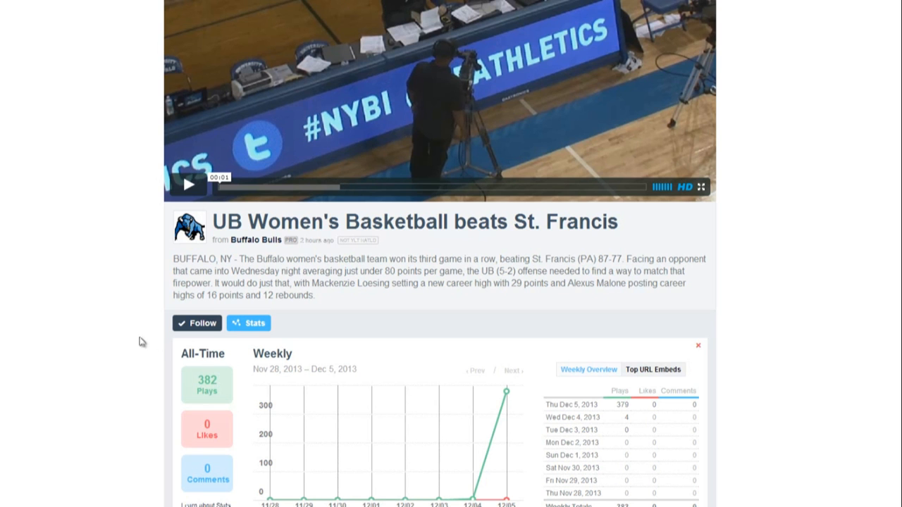
# - Collapse the video's statistics panel and return to the ViewBros welcome page
pyautogui.scroll(-3)
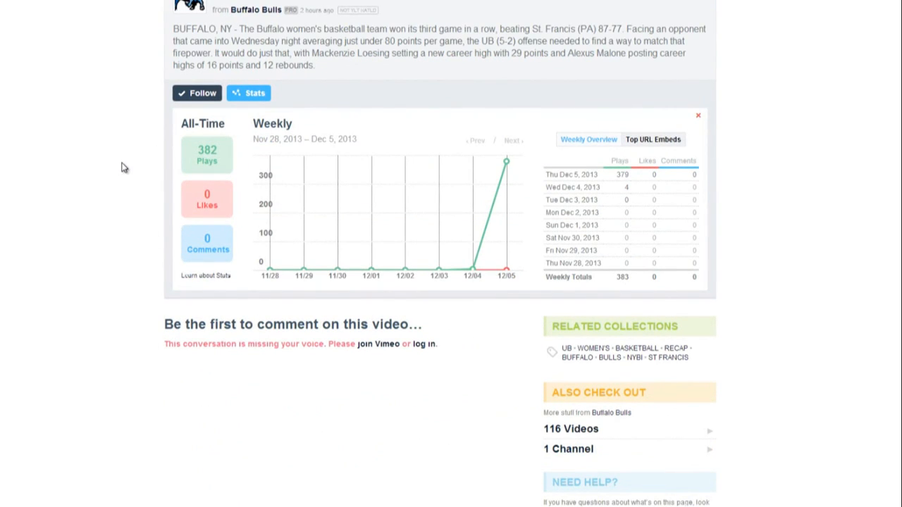
pyautogui.click(697, 115)
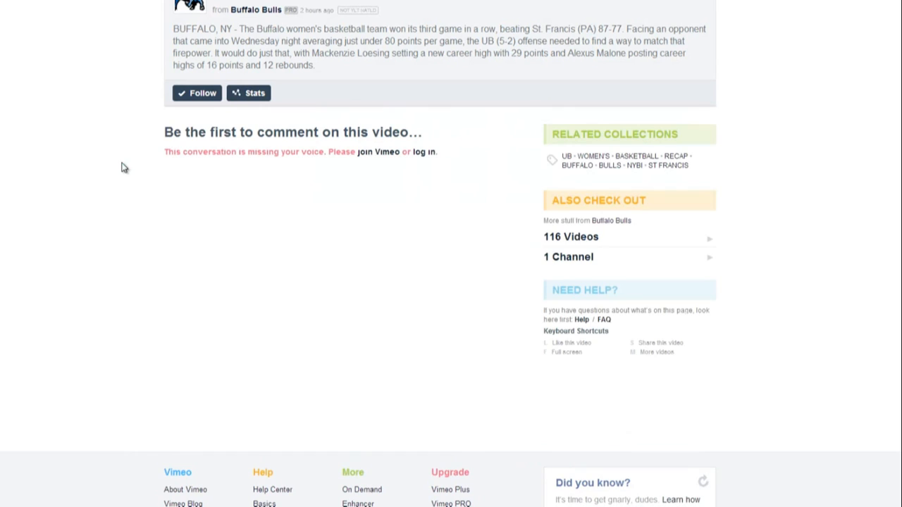
pyautogui.moveTo(360, 163)
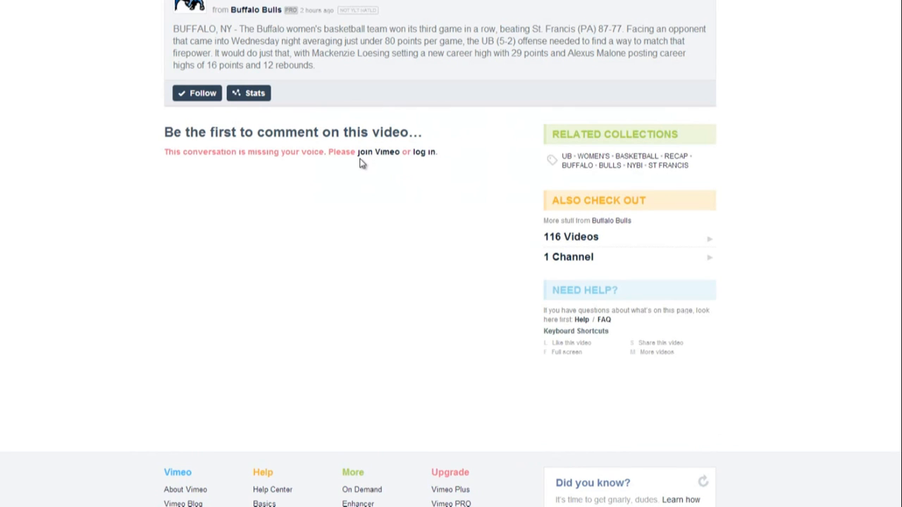
pyautogui.click(248, 93)
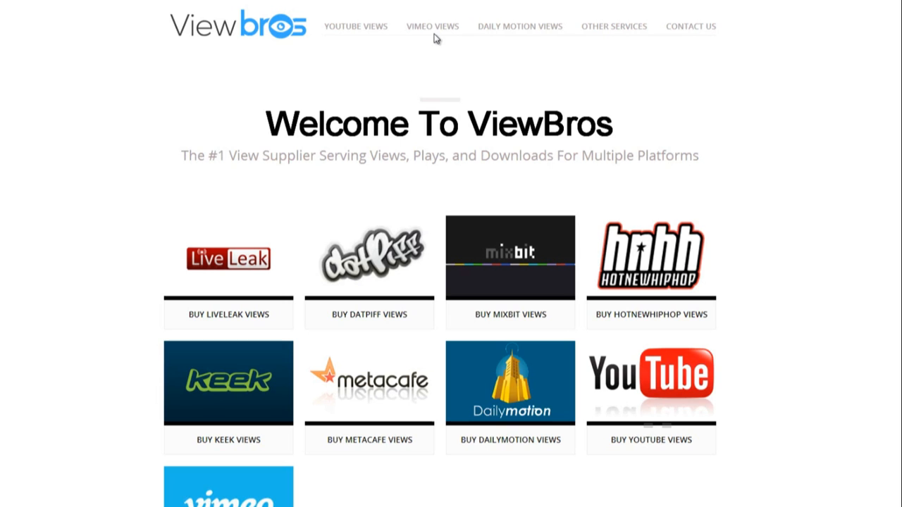
pyautogui.moveTo(374, 482)
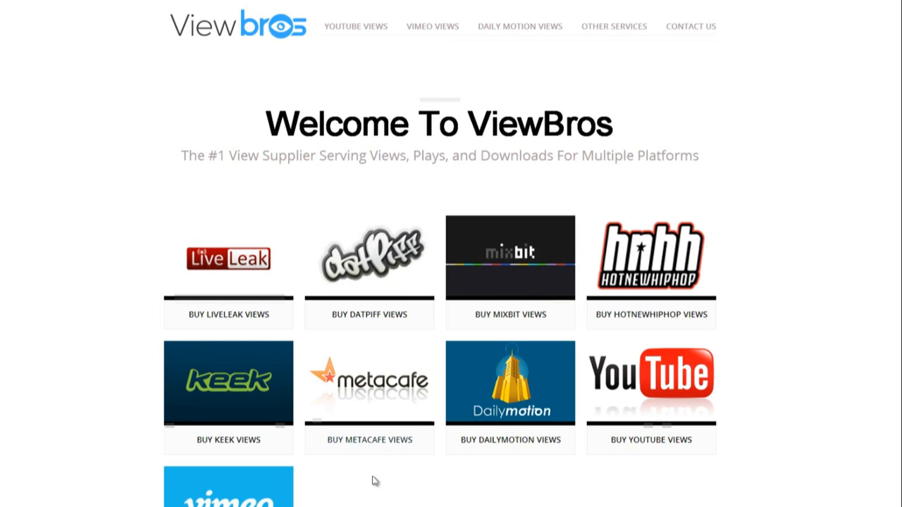
pyautogui.moveTo(409, 397)
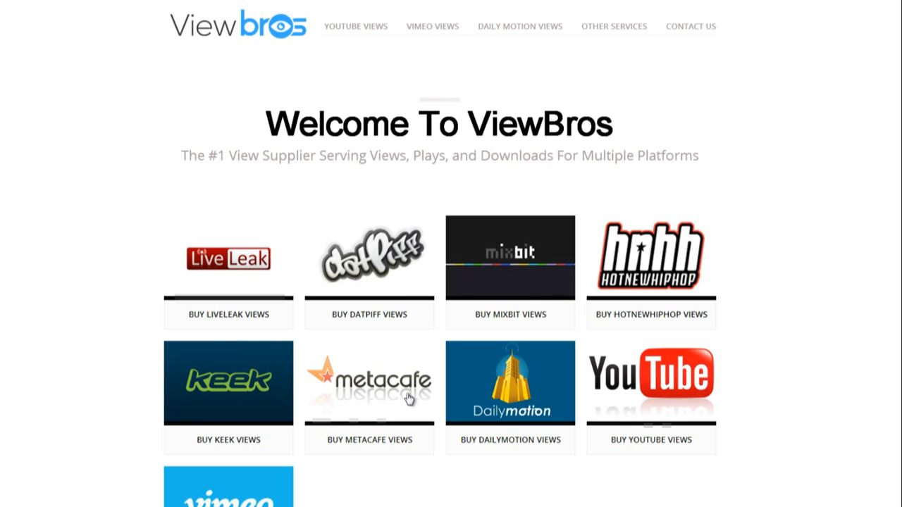